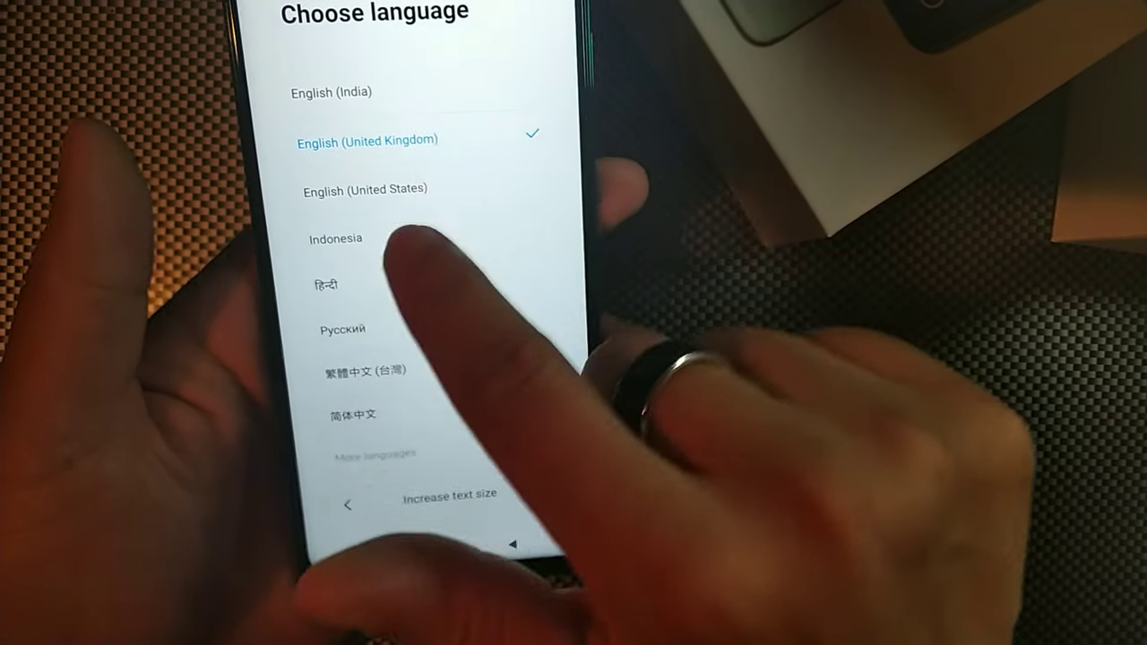
# Choose English (United Kingdom) as the language and scroll the region list to pick a region.
pyautogui.click(365, 190)
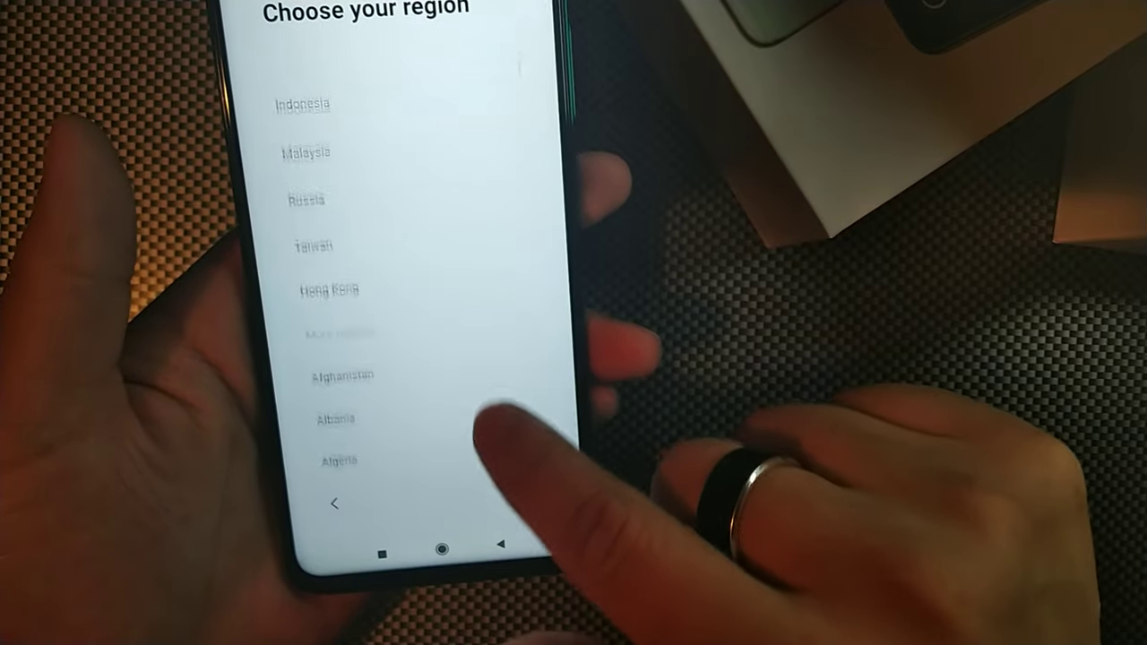
pyautogui.scroll(-3)
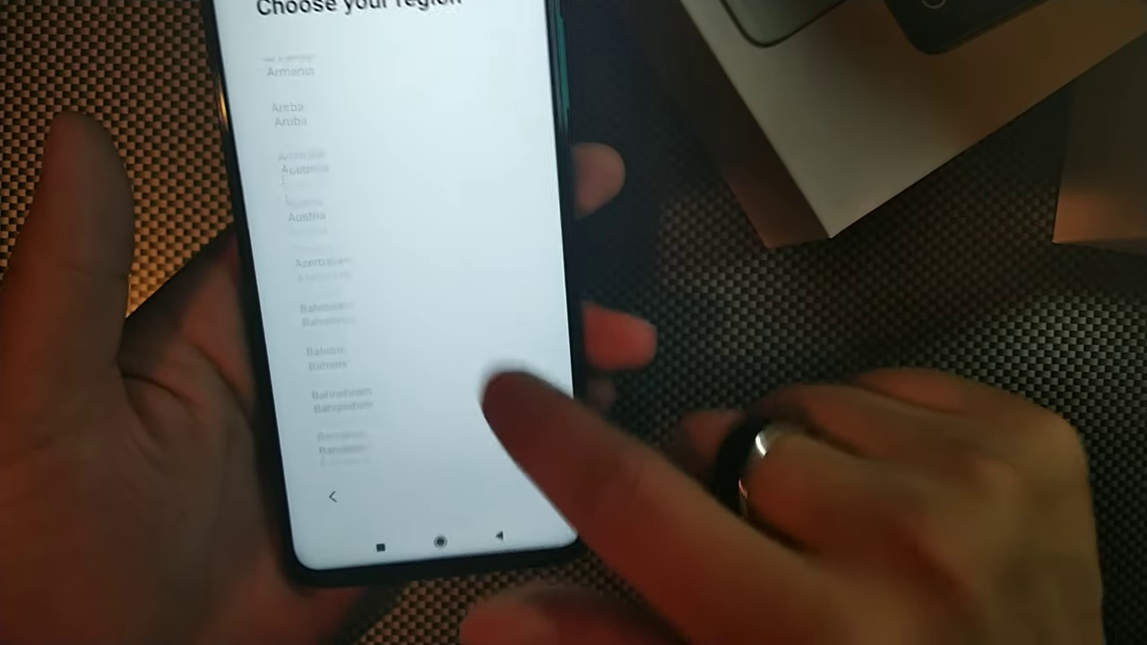
pyautogui.scroll(-3)
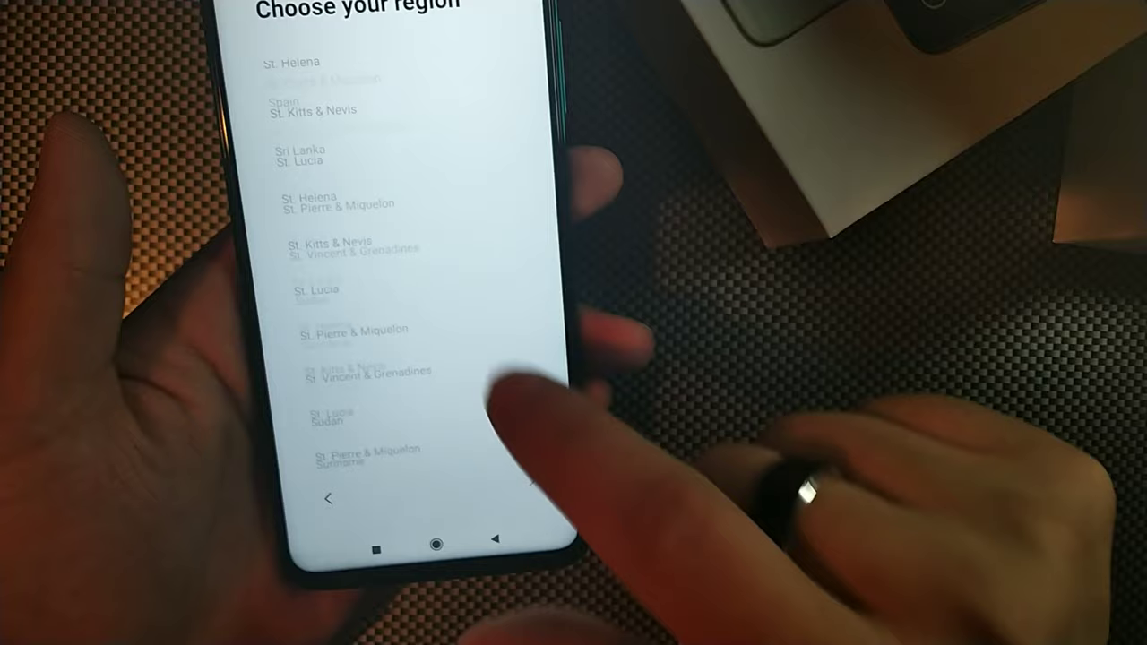
pyautogui.scroll(-3)
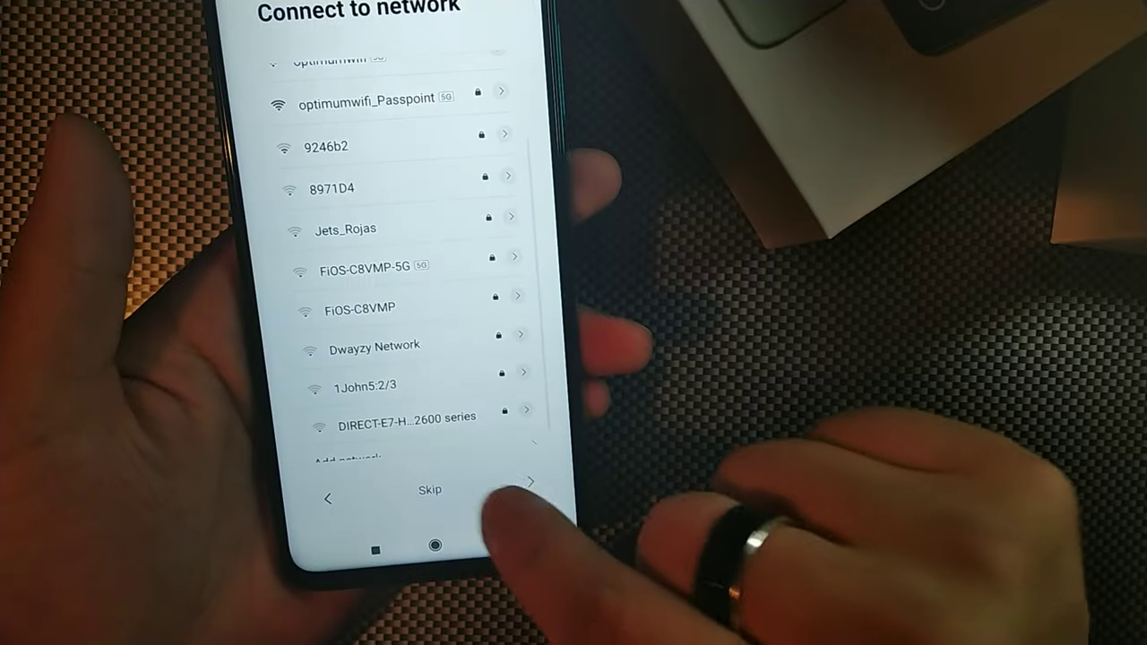
# Skip the network step, agree to the Terms of Service and accept Google's services terms.
pyautogui.click(430, 491)
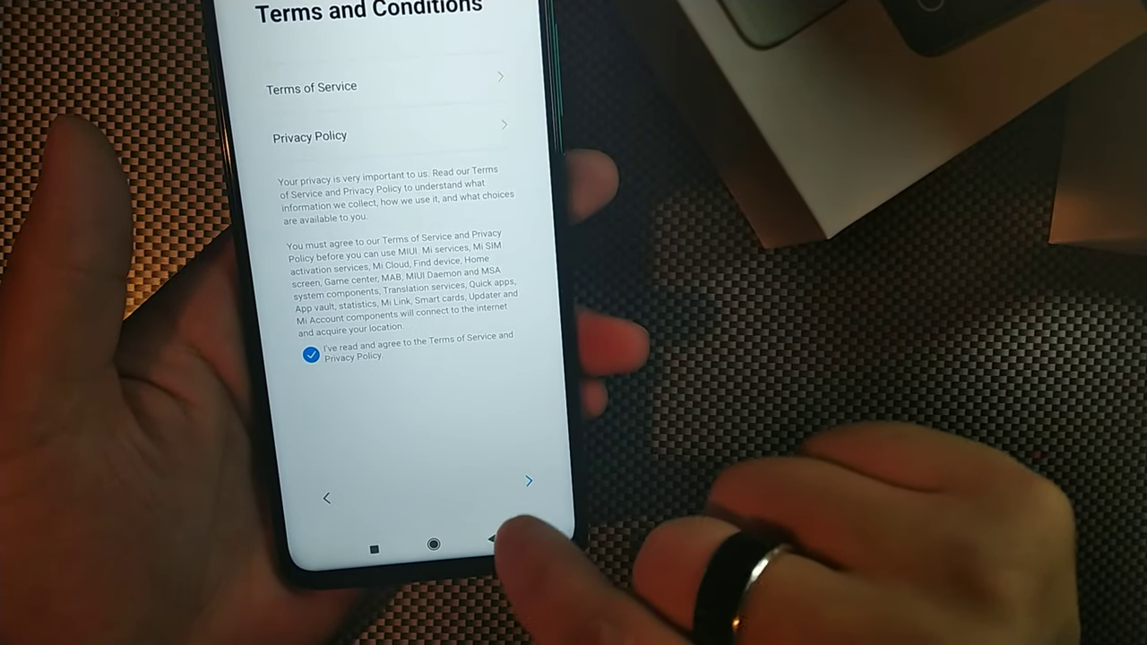
pyautogui.click(526, 480)
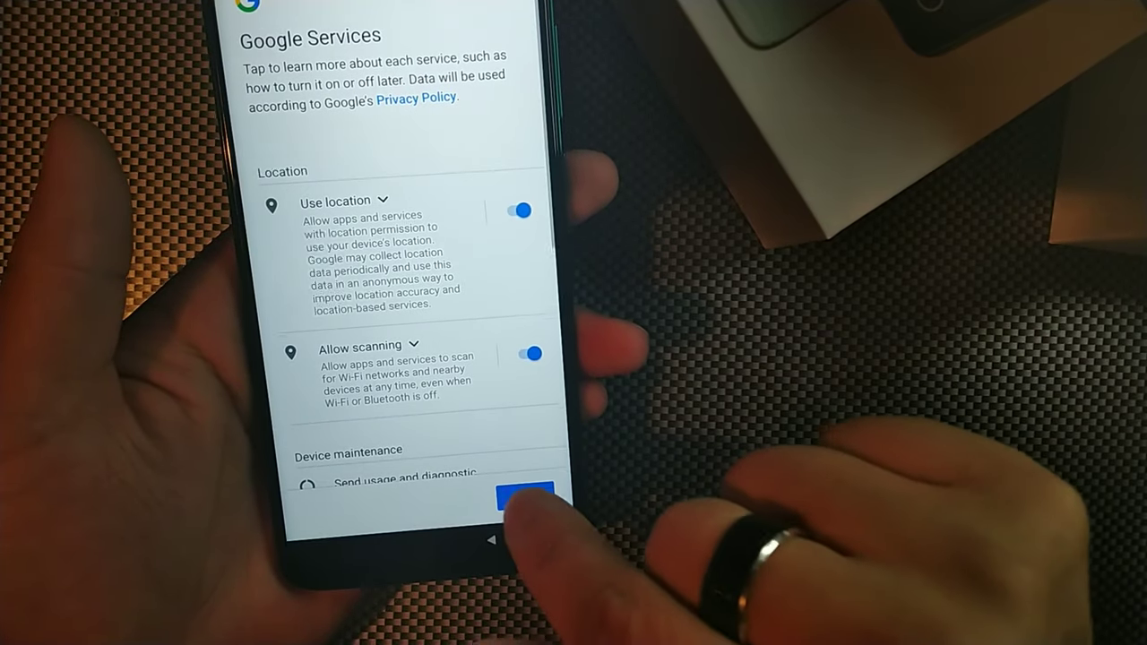
pyautogui.scroll(-3)
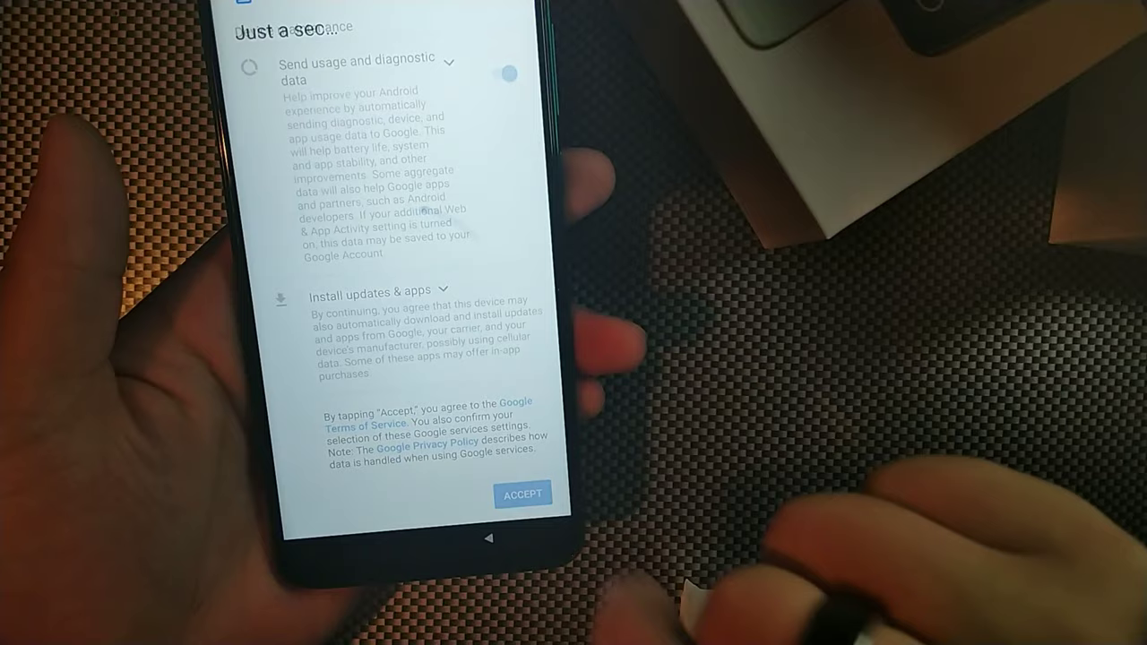
pyautogui.click(522, 494)
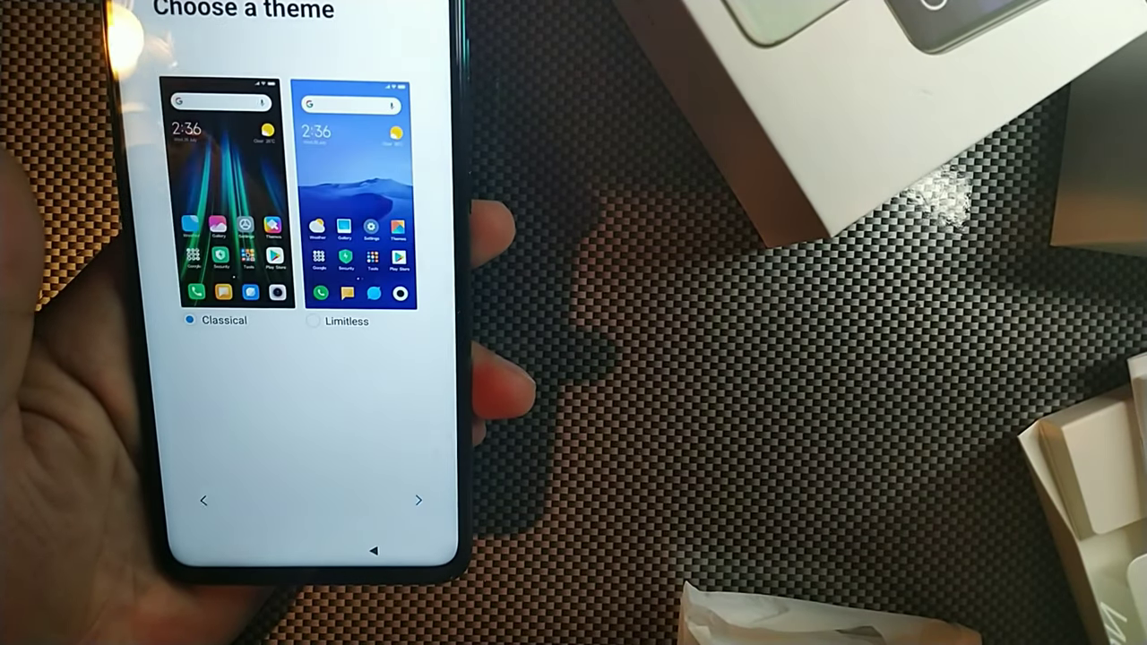
# Confirm the Classical theme and finish the setup wizard.
pyautogui.click(311, 320)
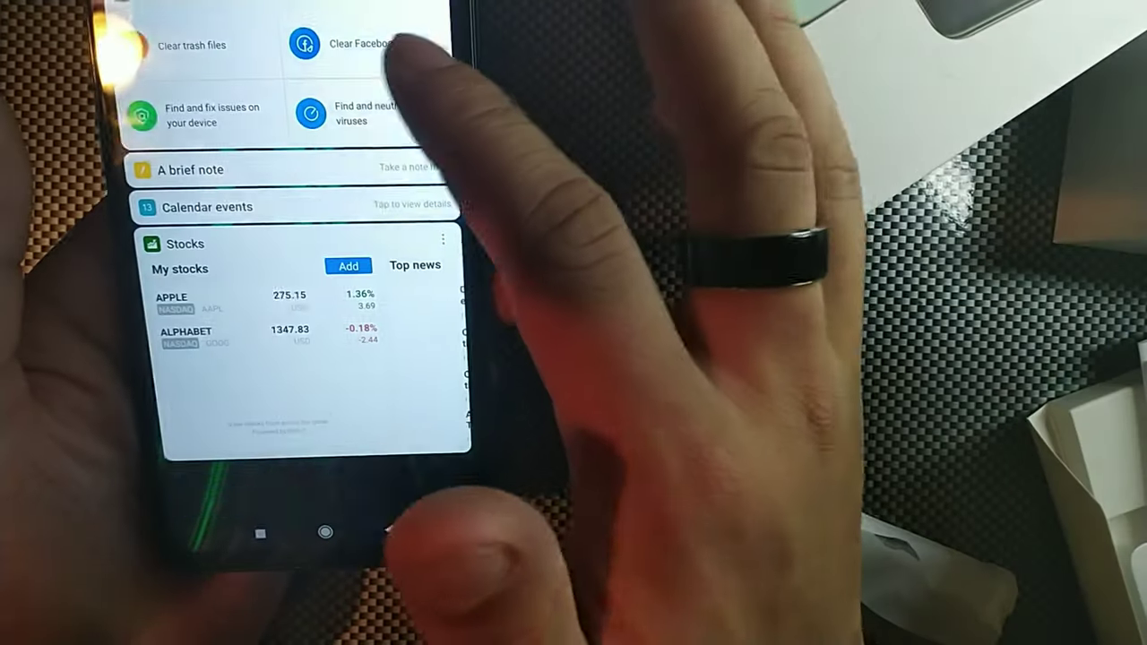
# Scroll through the app vault cards such as Stocks and Advanced tools.
pyautogui.scroll(-3)
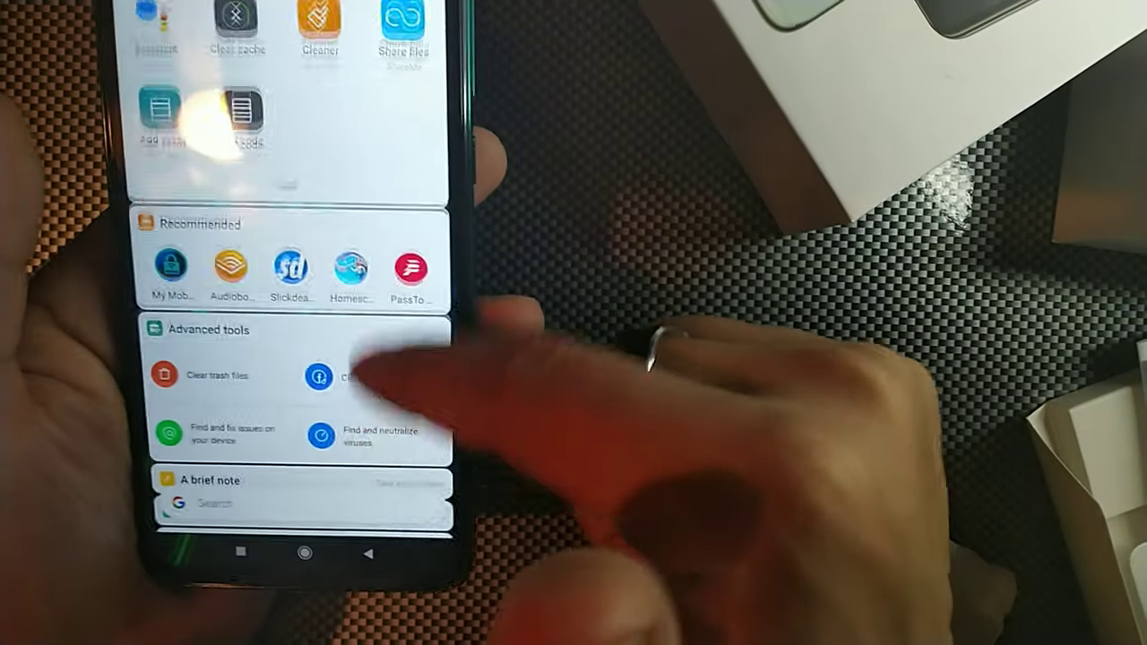
pyautogui.scroll(-3)
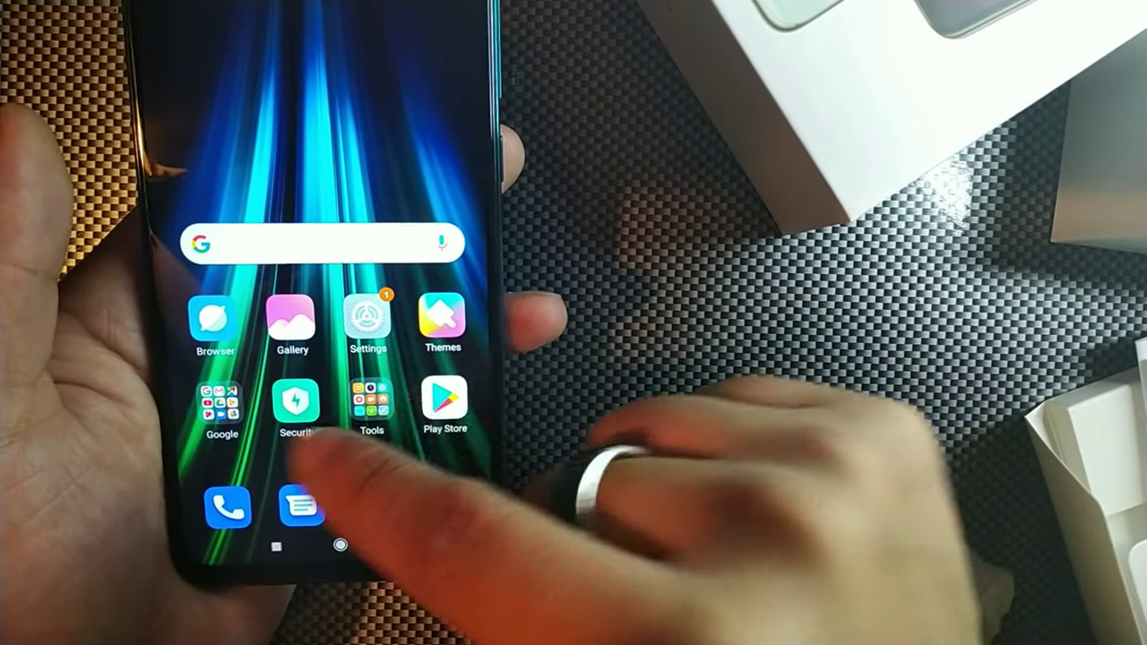
# Move to the second home screen page and launch the Camera app from the dock.
pyautogui.click(371, 403)
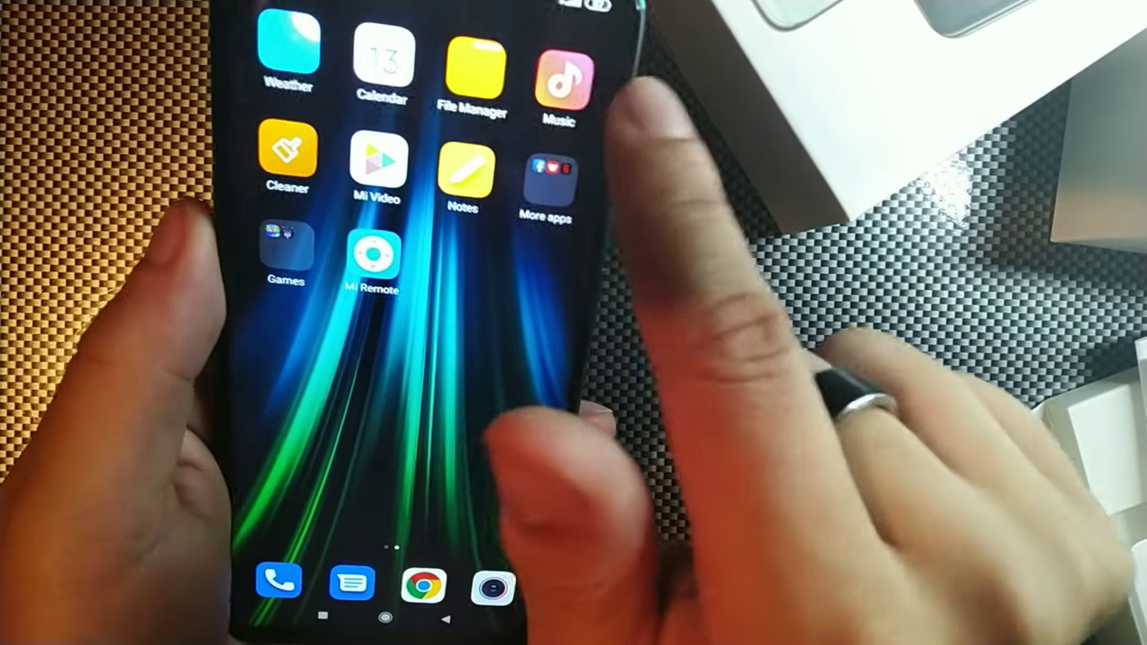
pyautogui.click(283, 260)
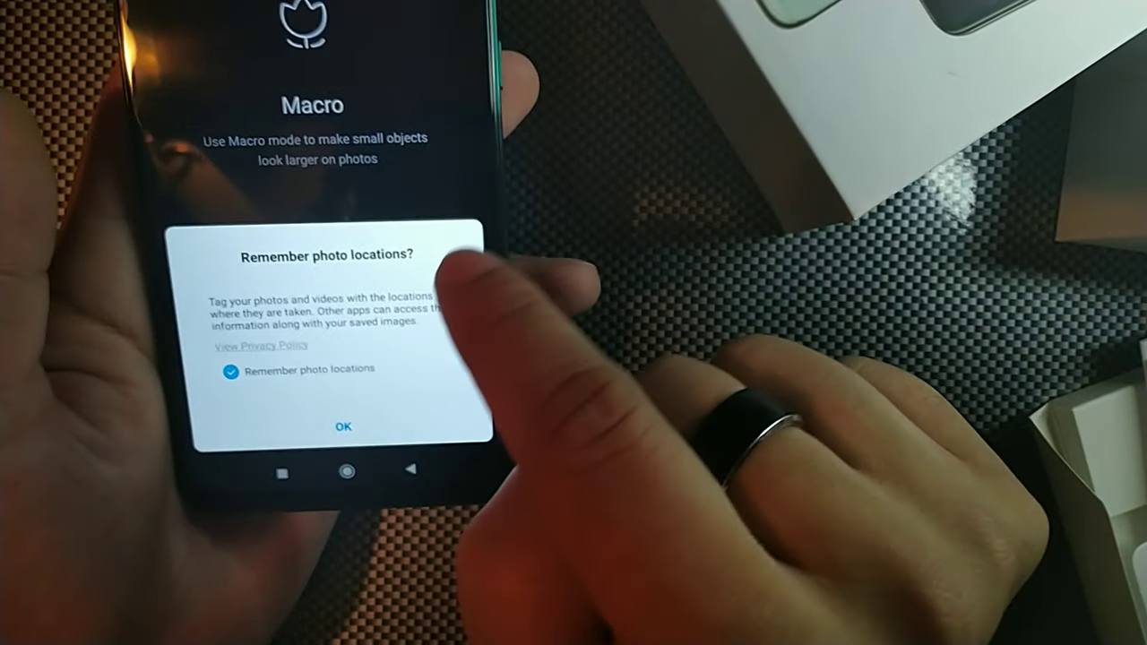
# Keep Remember photo locations ticked and dismiss the camera's first-launch prompt.
pyautogui.click(344, 427)
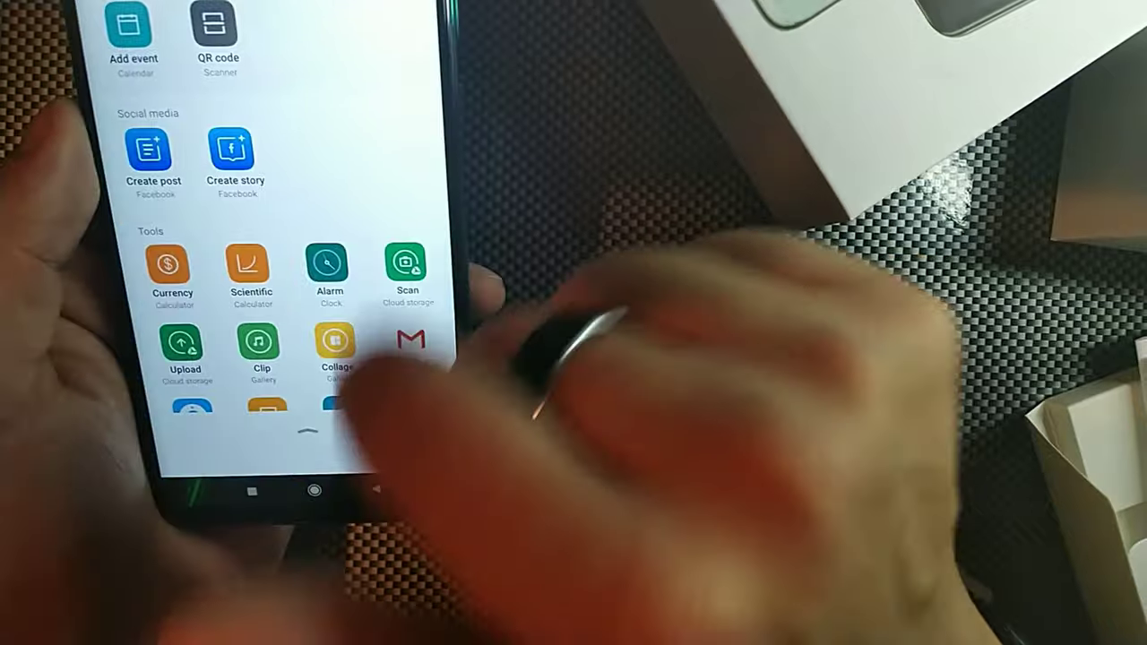
# Scroll the main Settings list from Wallpaper and Themes down to Additional settings.
pyautogui.scroll(-3)
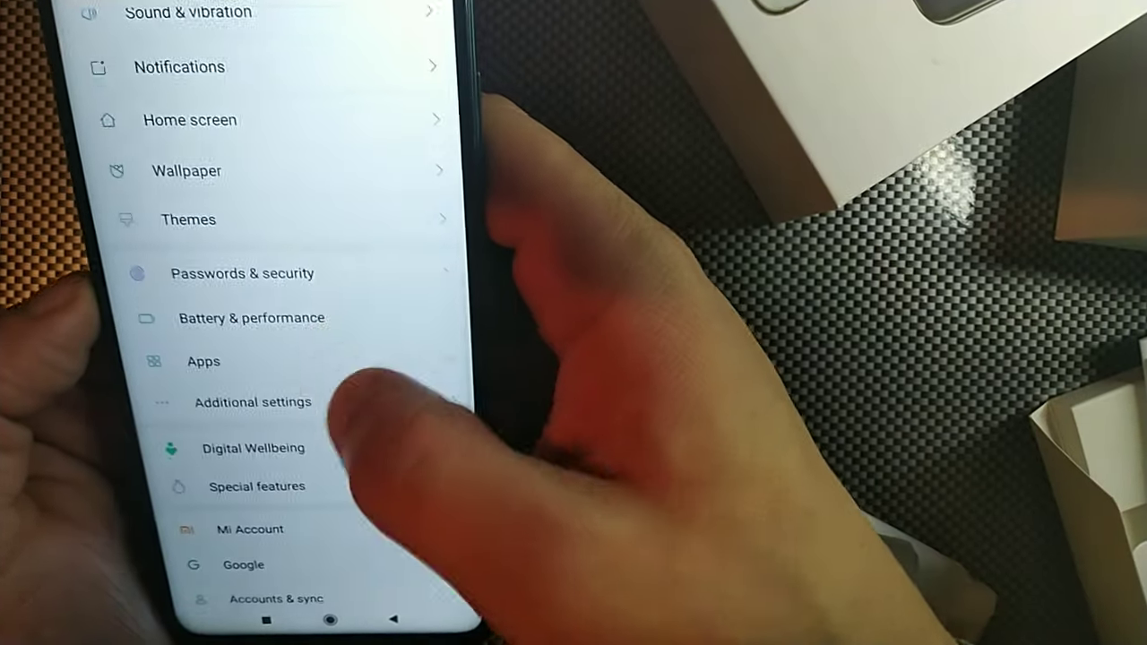
pyautogui.scroll(-3)
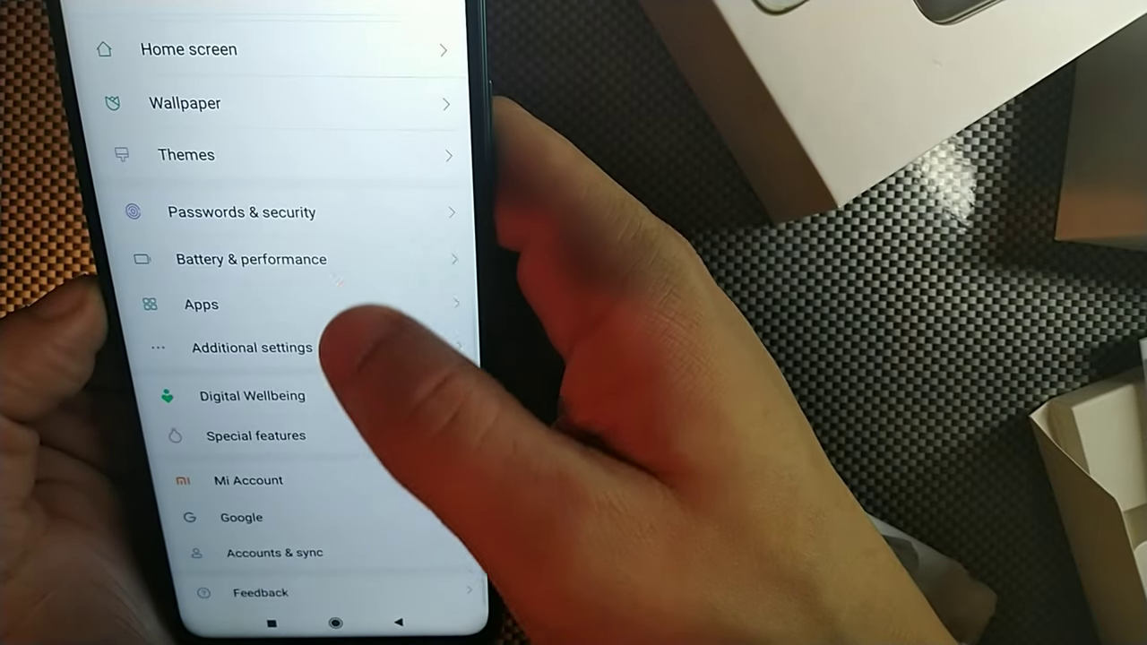